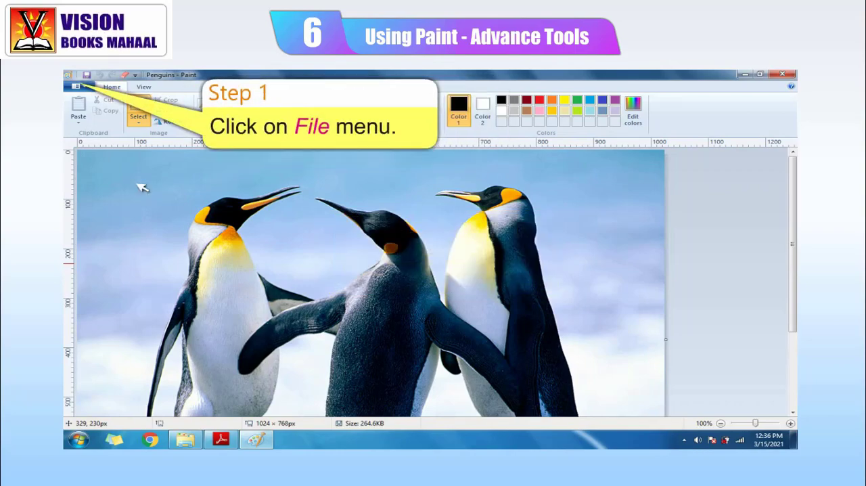
Open Paint's File menu over the Penguins picture to show Print and recent pictures
{"action": "left_click", "coordinate": [79, 88]}
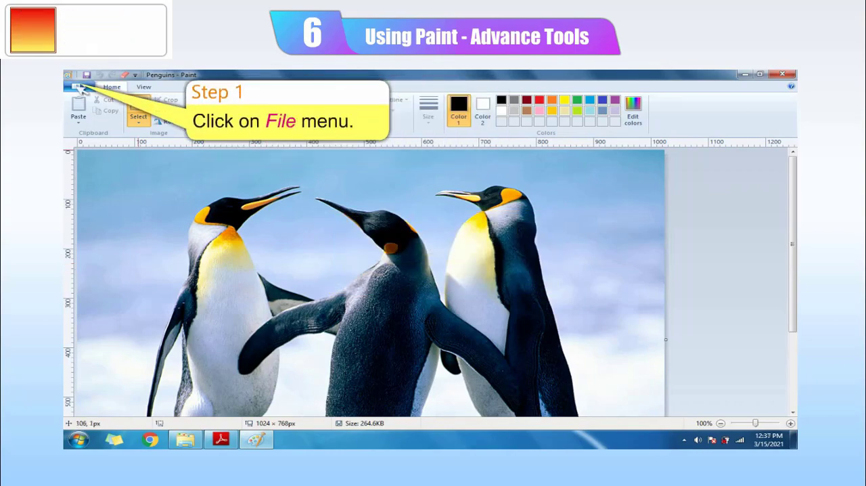
{"action": "left_click", "coordinate": [79, 86]}
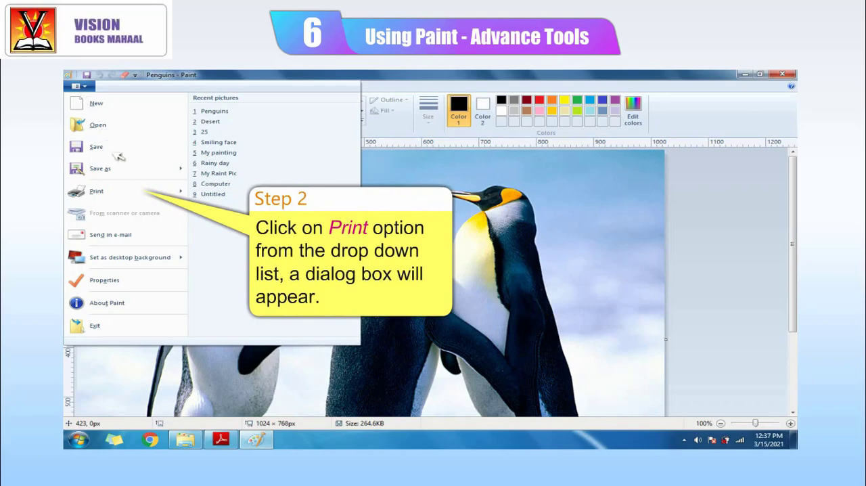
Print one copy of the Penguins image from the File > Print dialog
{"action": "left_click", "coordinate": [97, 191]}
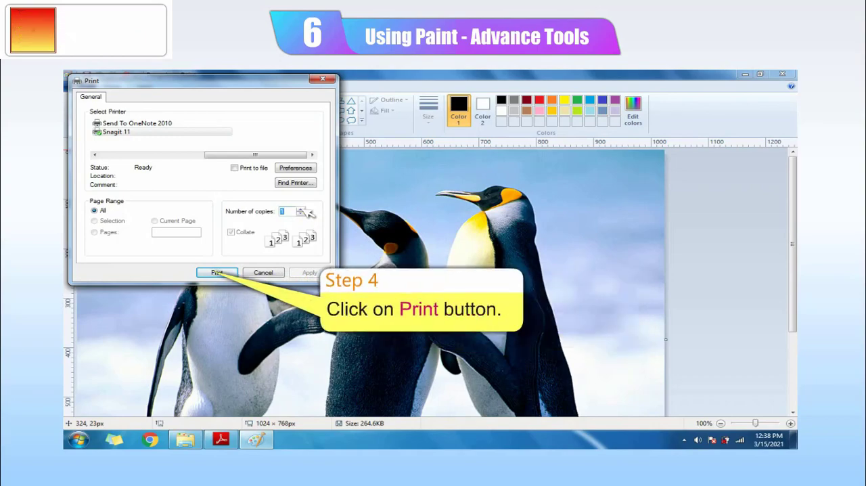
{"action": "left_click", "coordinate": [216, 272]}
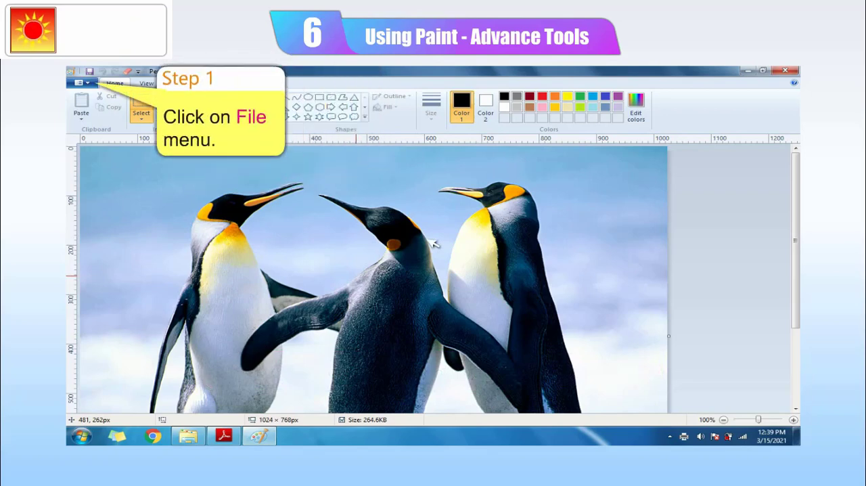
Exit Paint via File > Exit and close the remaining window, returning to the desktop
{"action": "left_click", "coordinate": [81, 83]}
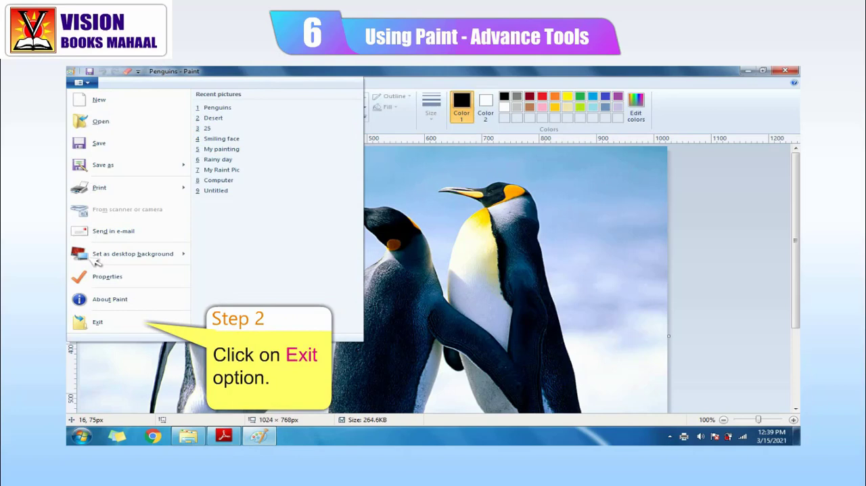
{"action": "left_click", "coordinate": [97, 322]}
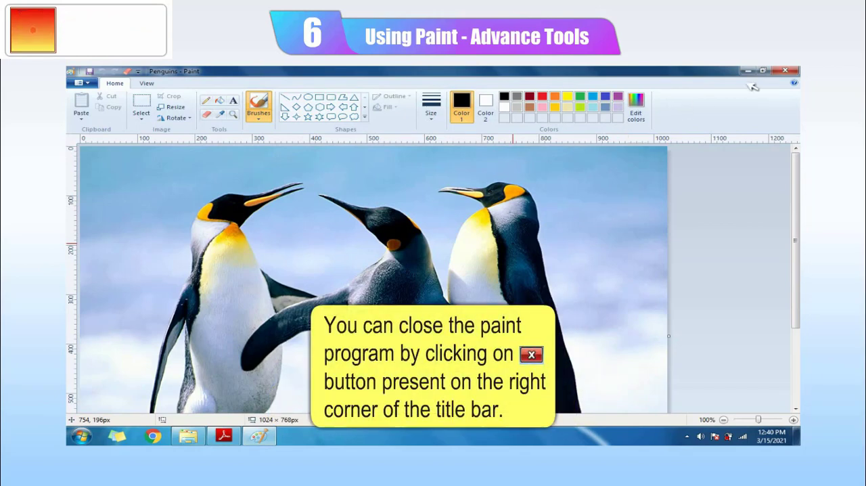
{"action": "left_click", "coordinate": [785, 70]}
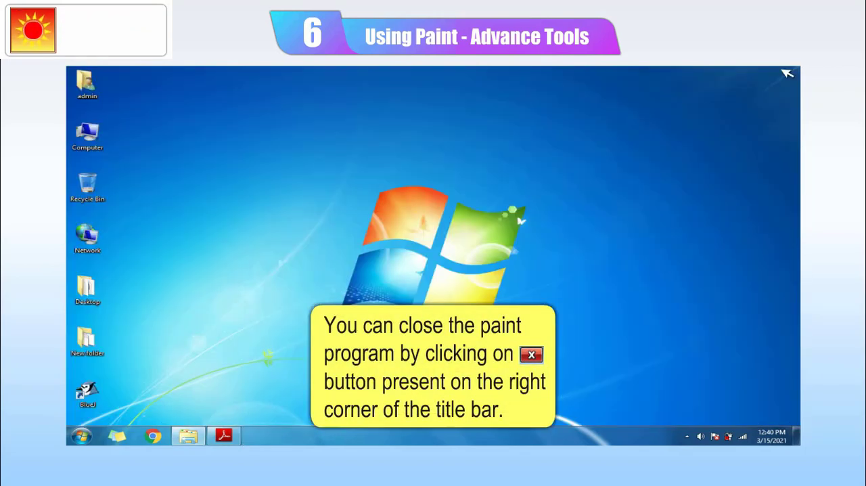